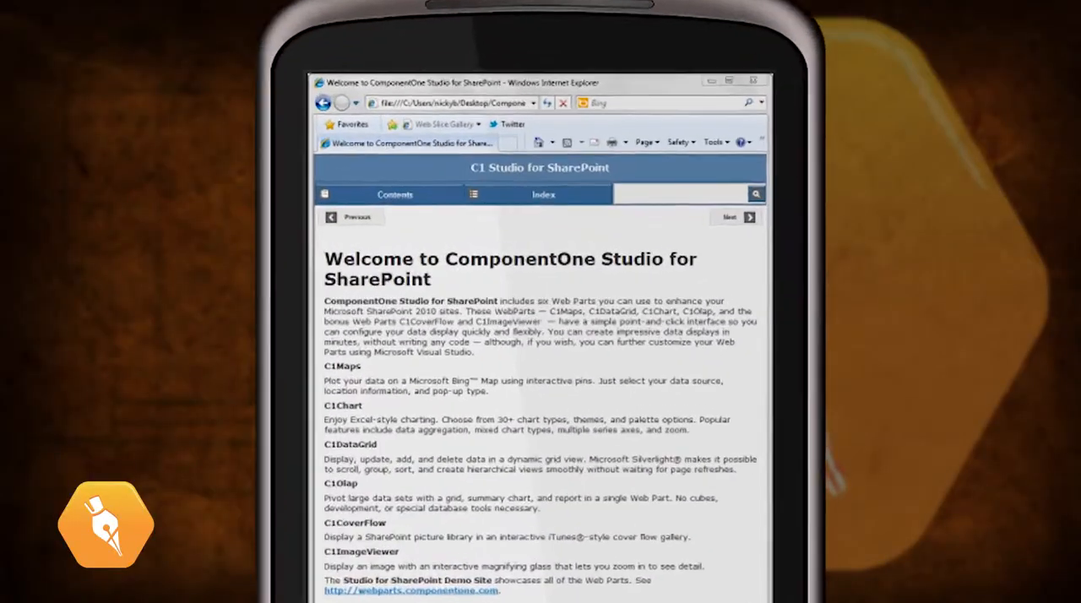
# Change the source stylesheet's Heading2 style to a red text colour
pyautogui.click(573, 84)
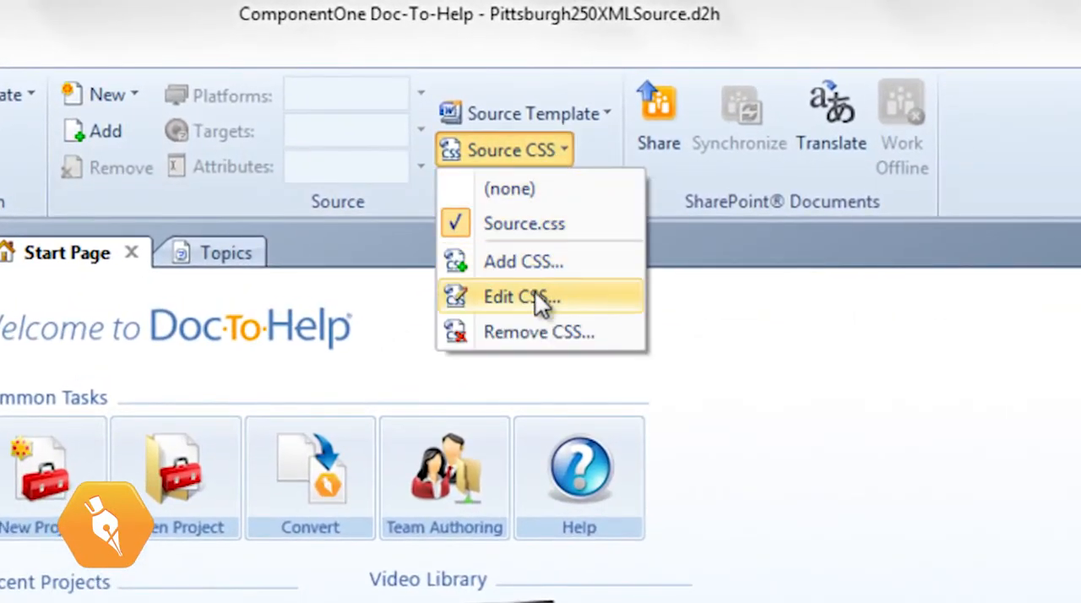
pyautogui.click(521, 297)
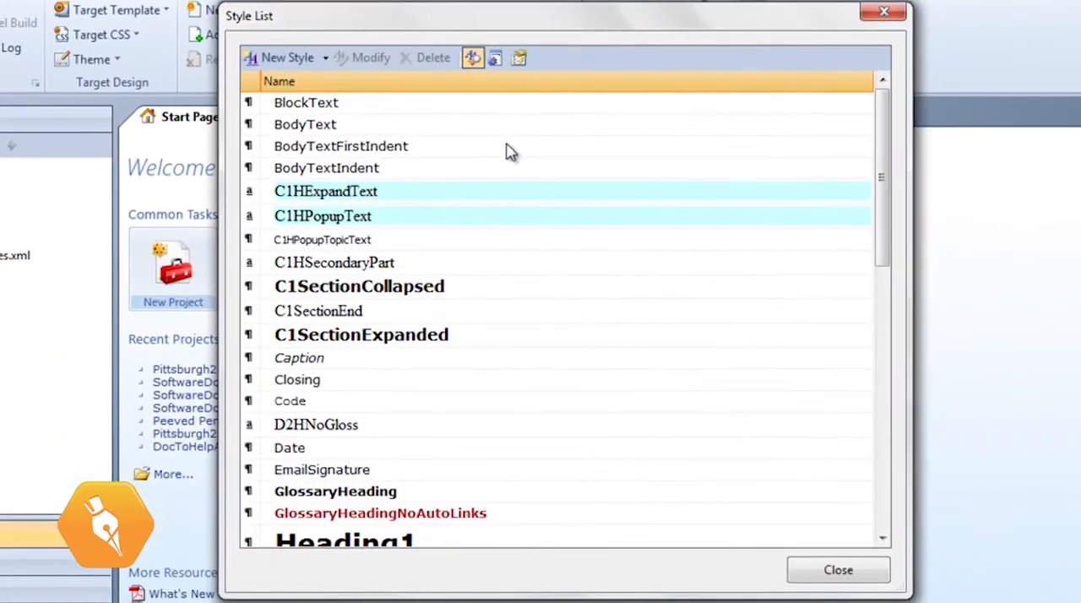
pyautogui.moveTo(769, 209)
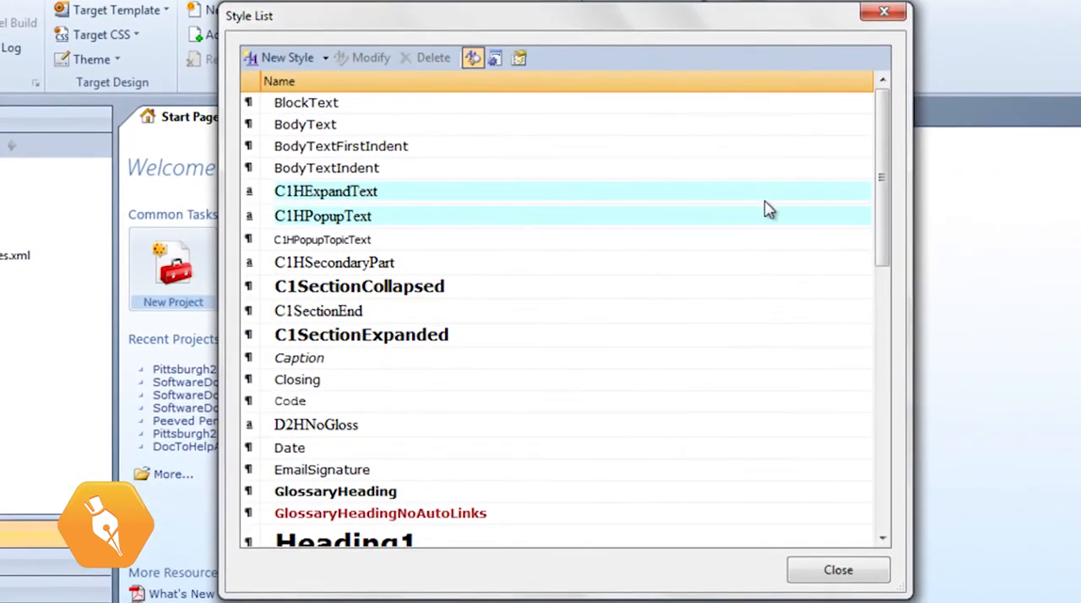
pyautogui.scroll(-3)
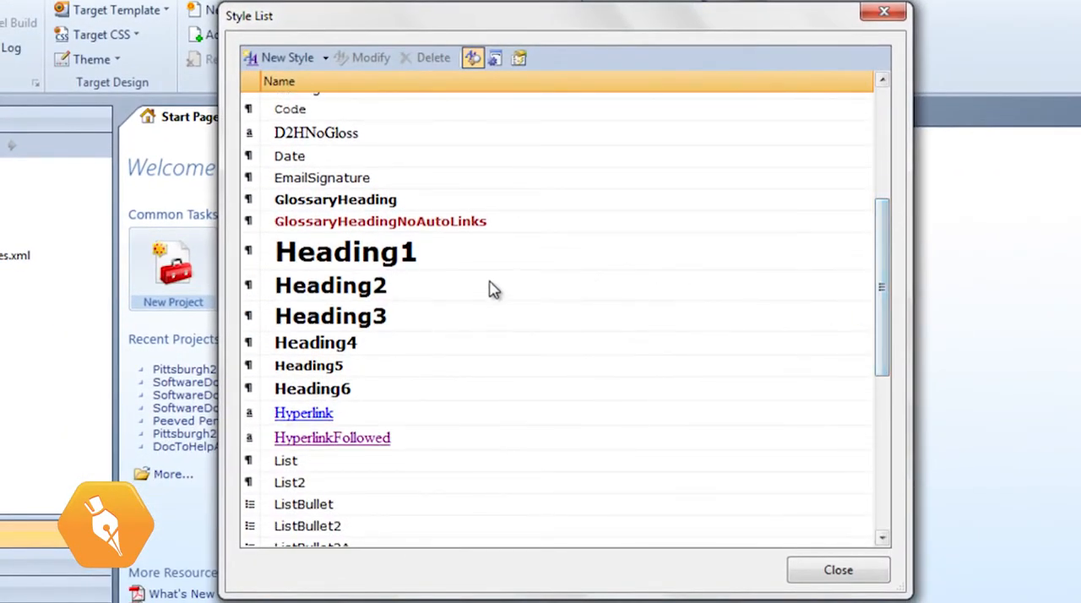
pyautogui.click(330, 285)
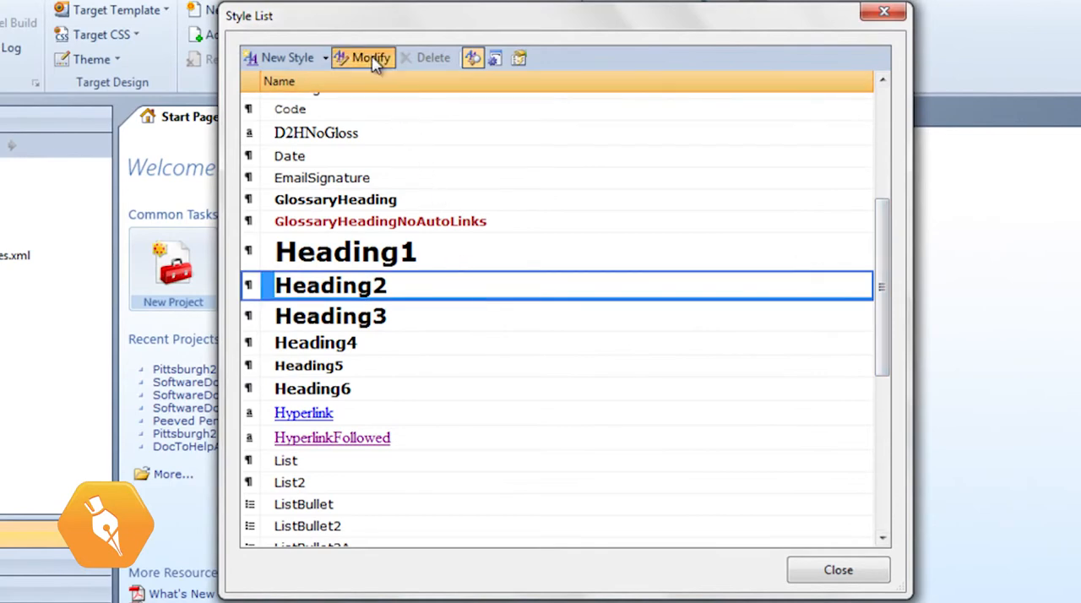
pyautogui.click(369, 58)
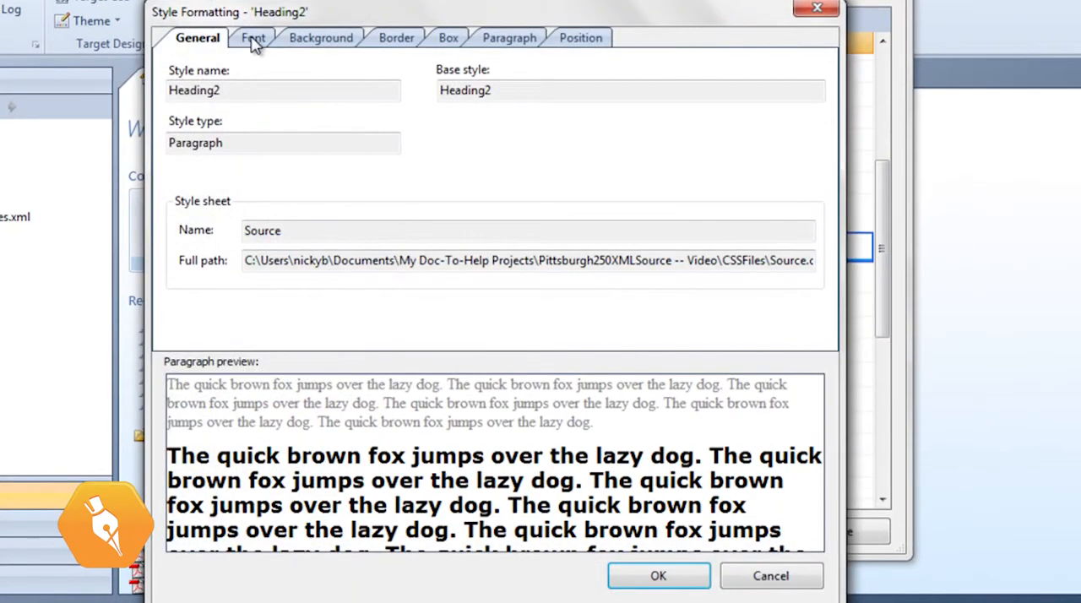
pyautogui.click(253, 37)
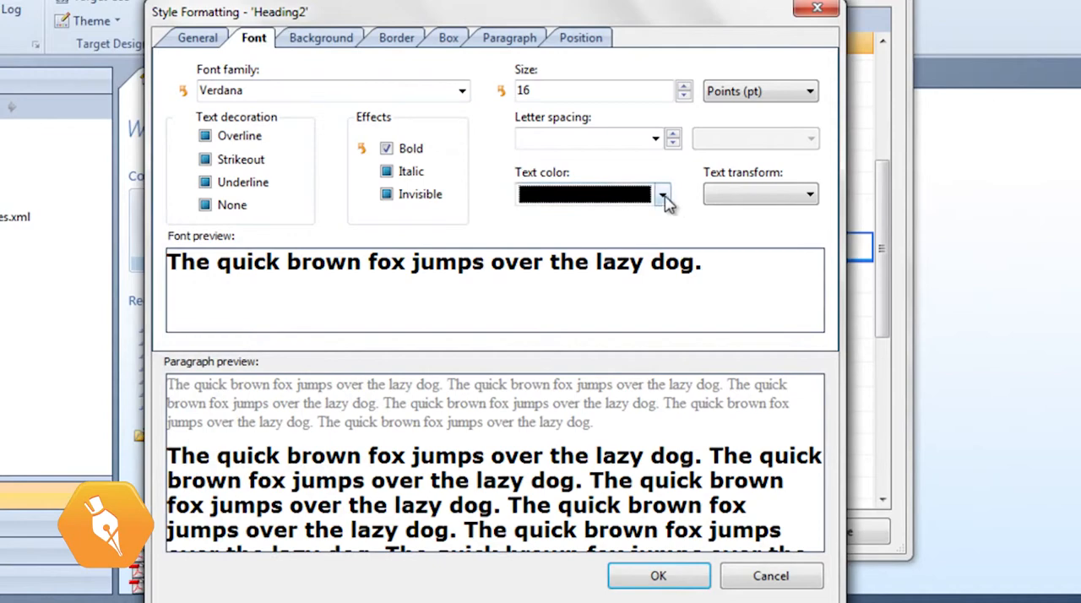
pyautogui.click(663, 194)
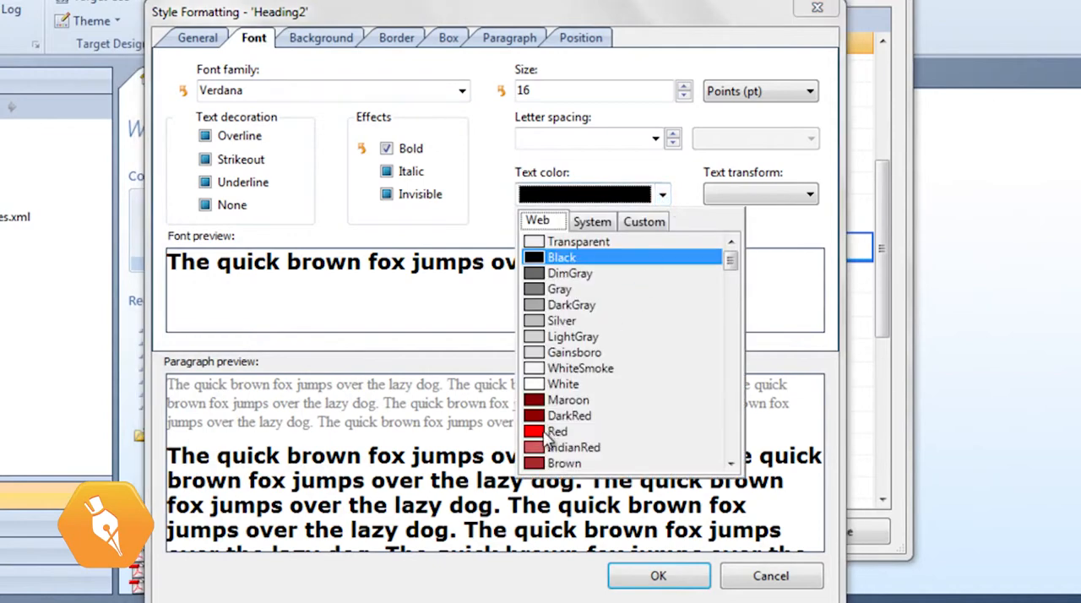
pyautogui.click(558, 431)
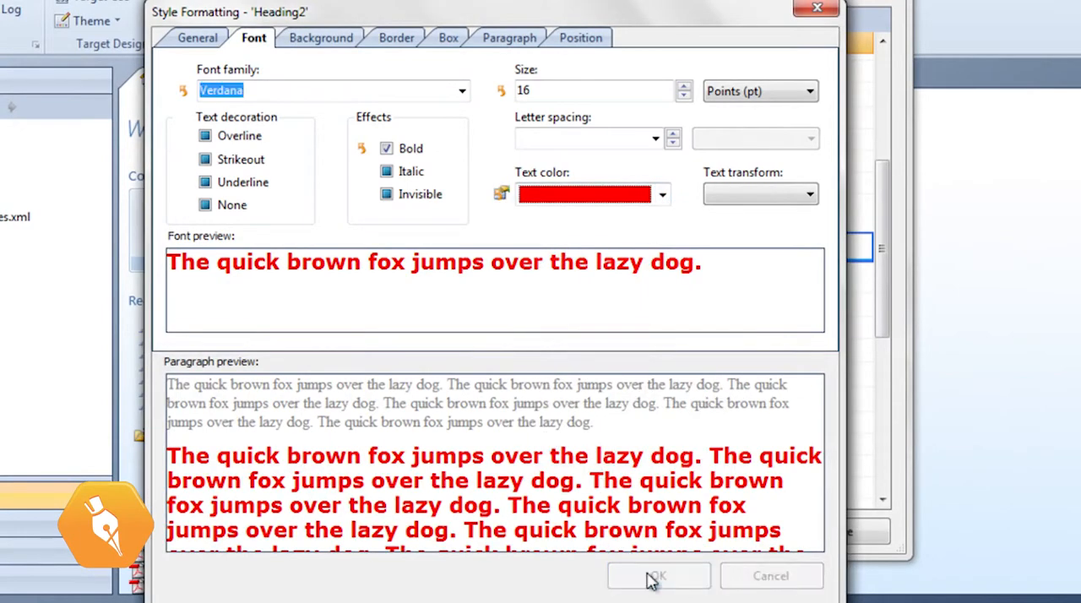
pyautogui.click(659, 575)
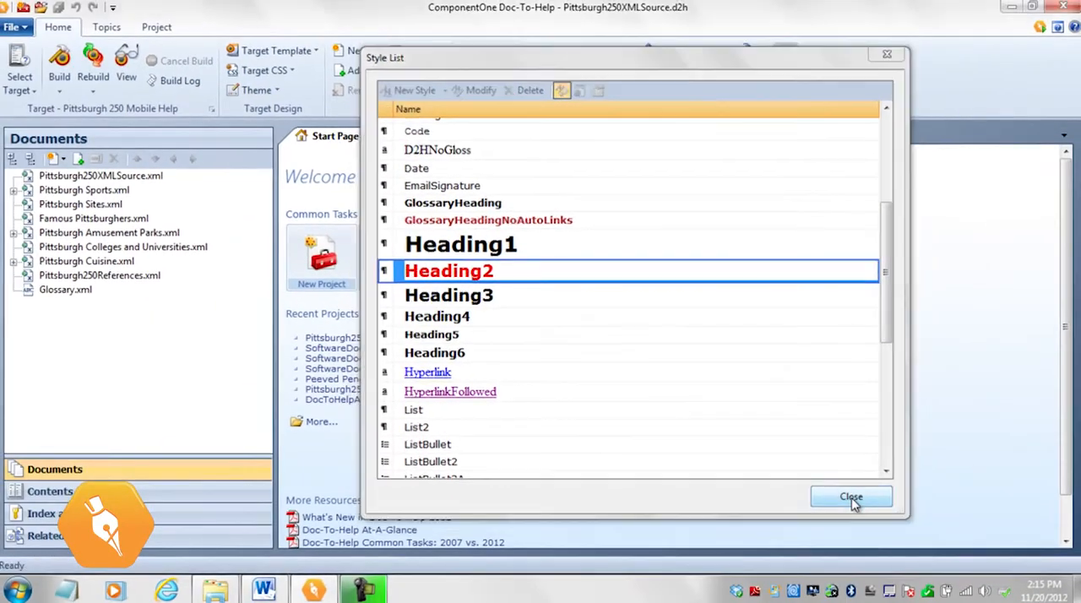
# Open the HTML.css target stylesheet's styles and scroll to the red Heading2
pyautogui.click(850, 497)
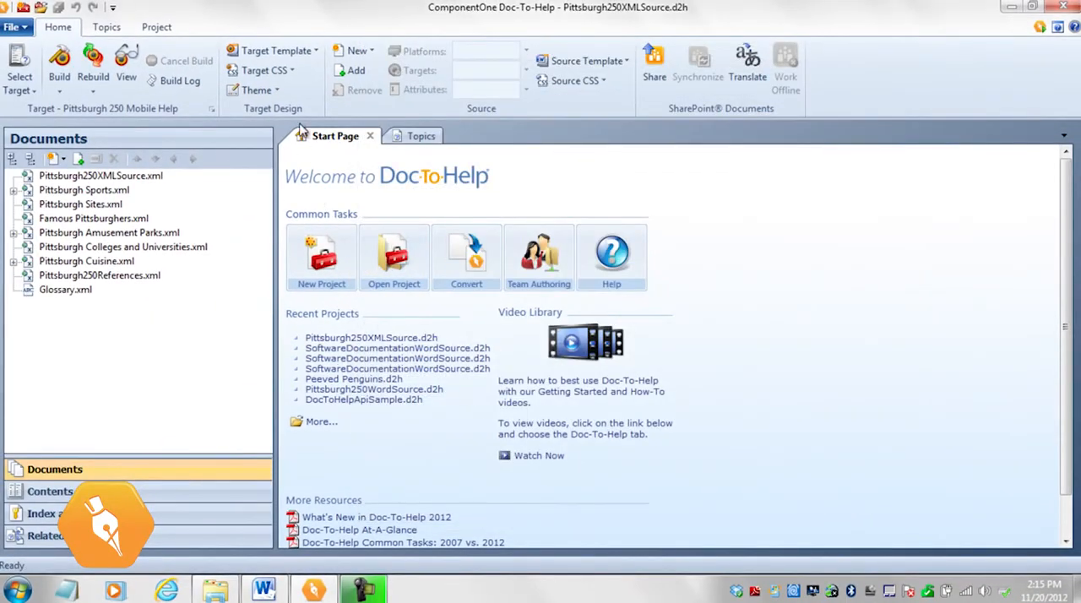
pyautogui.click(266, 71)
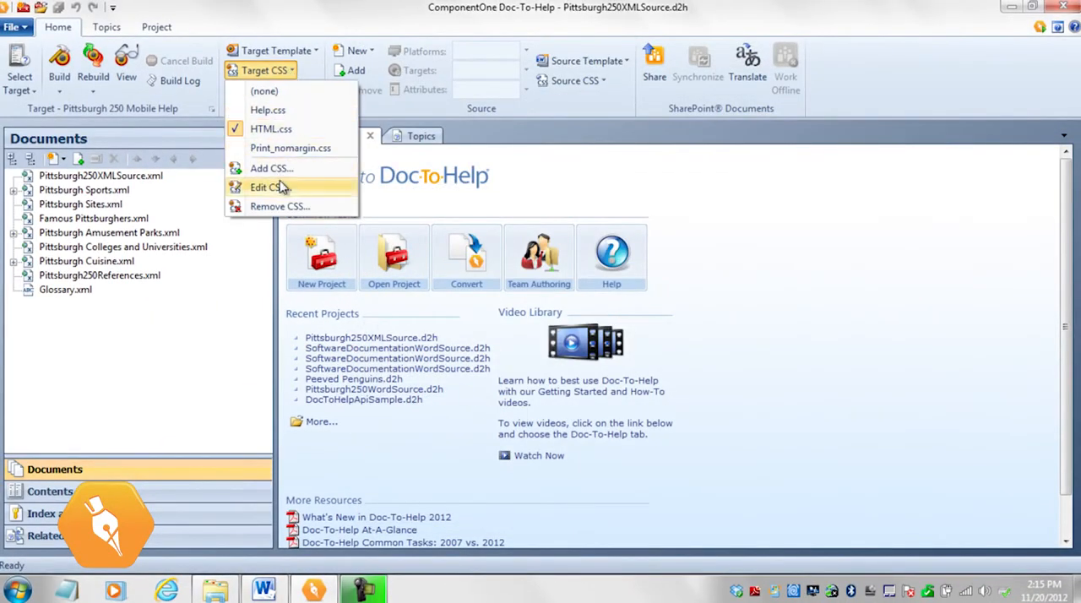
pyautogui.click(268, 186)
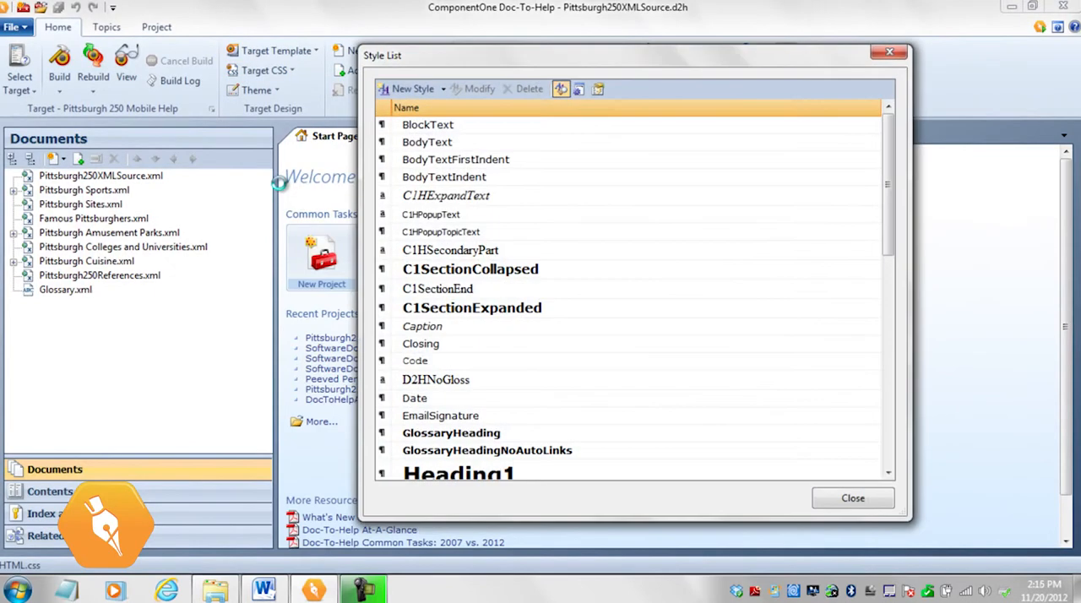
pyautogui.scroll(-3)
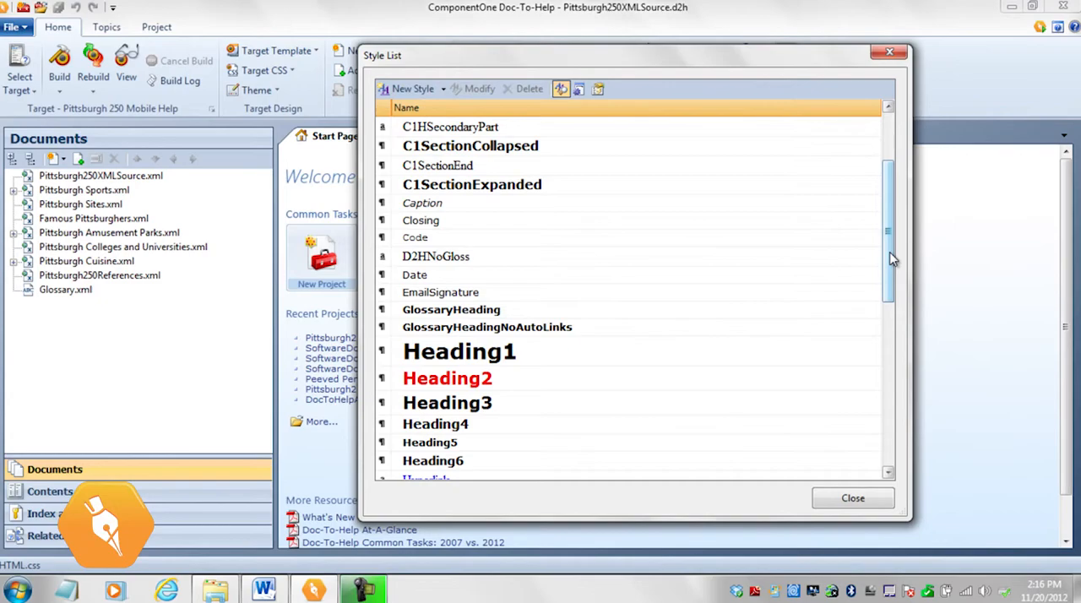
# Create a SpecialHeading style in bold, dark blue, 24 pt Arial, then choose another output target
pyautogui.click(852, 498)
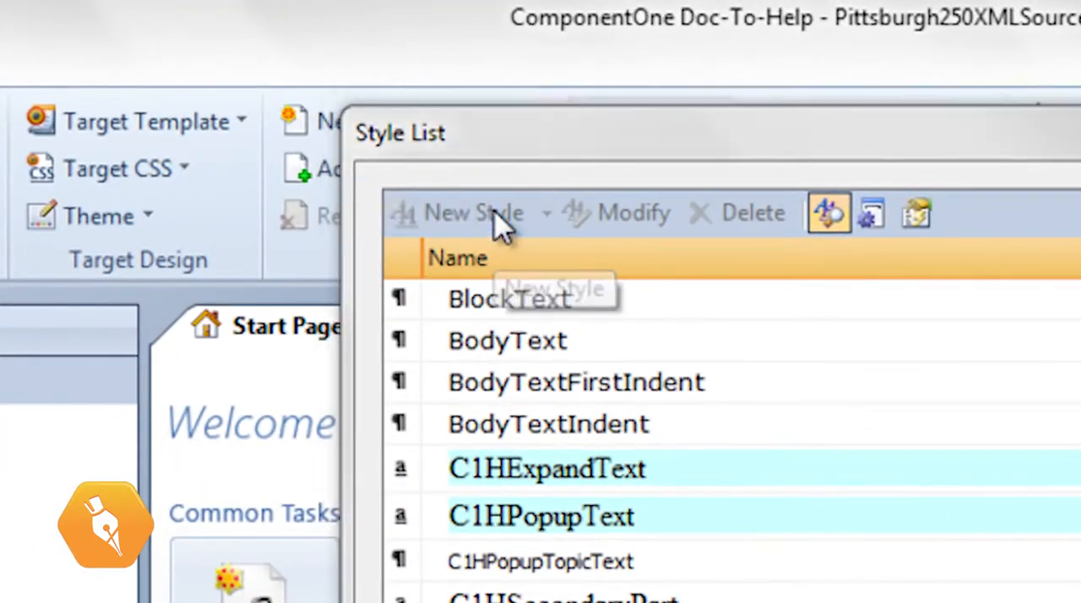
pyautogui.click(473, 213)
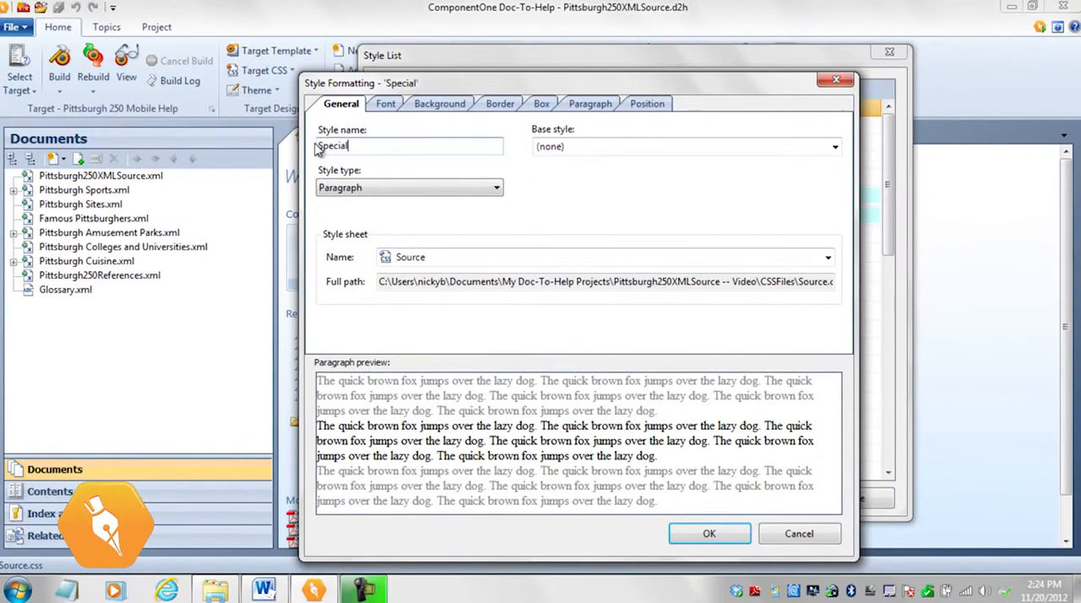
pyautogui.click(385, 103)
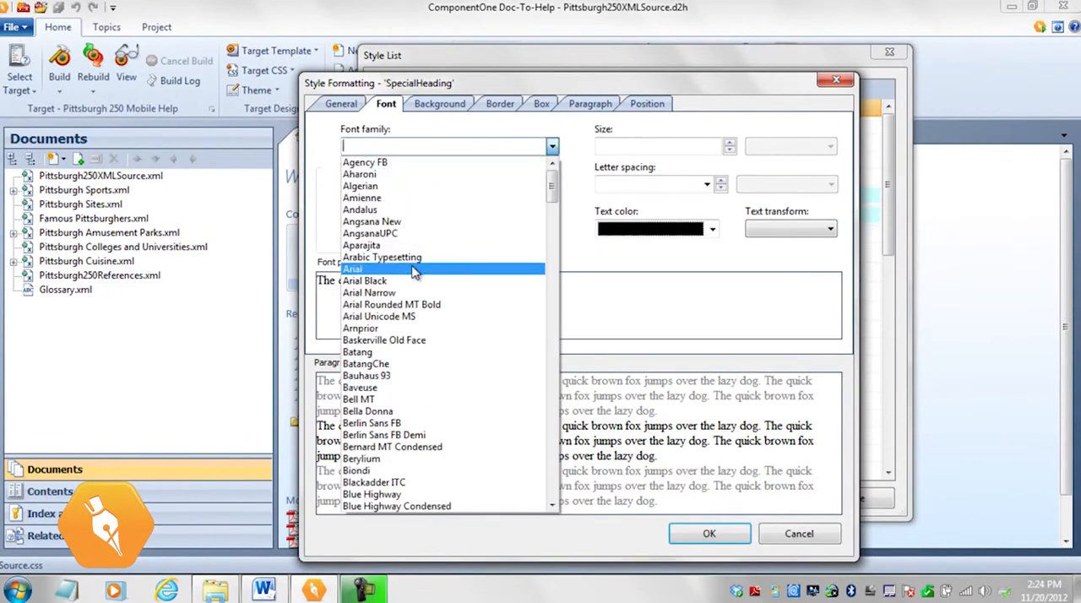
pyautogui.click(711, 229)
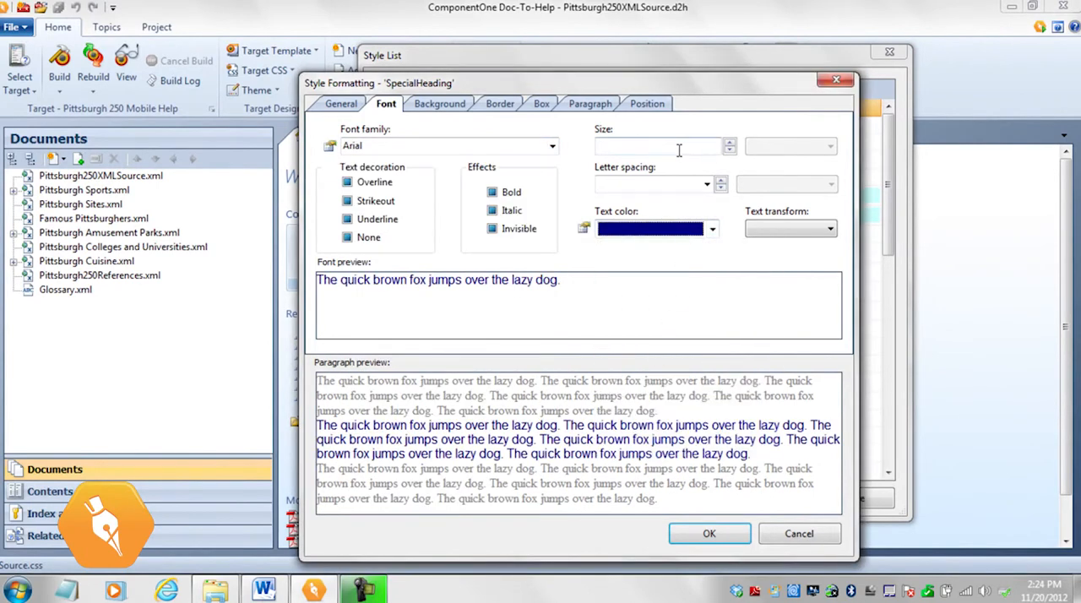
pyautogui.write('24')
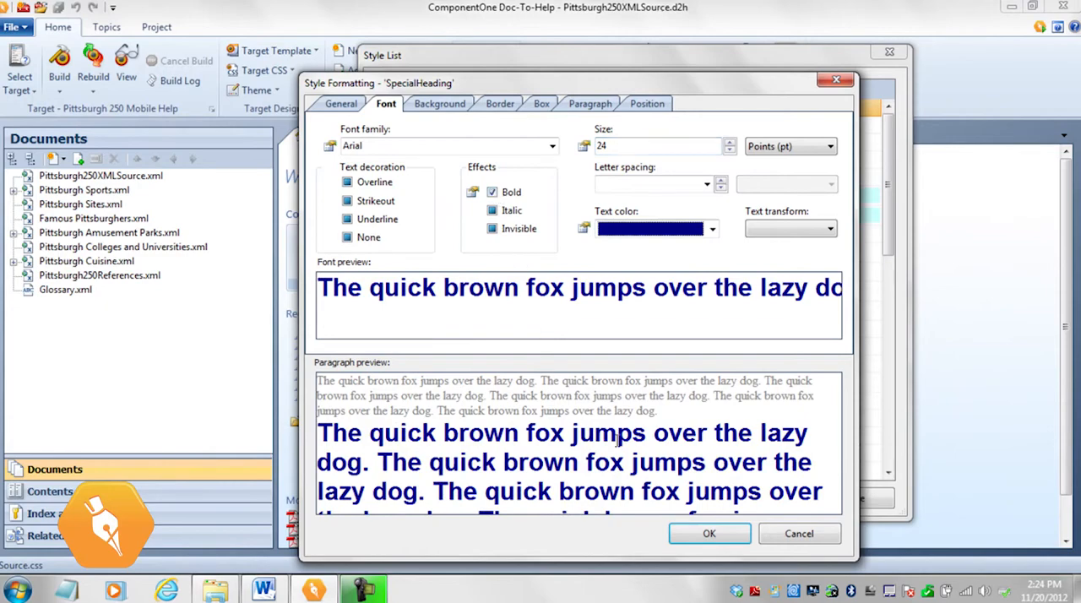
pyautogui.click(708, 533)
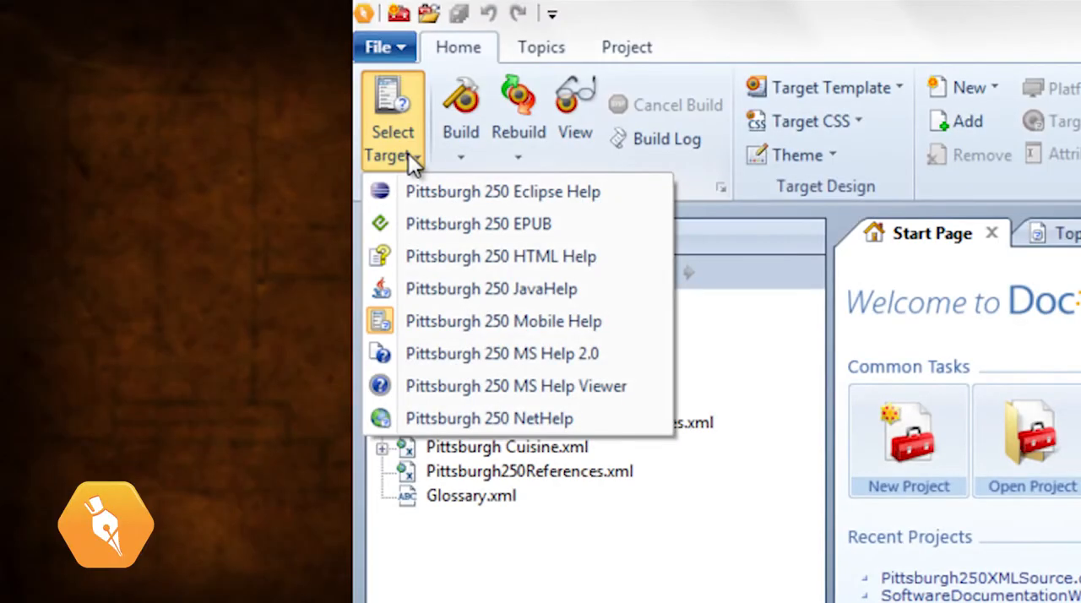
pyautogui.click(503, 321)
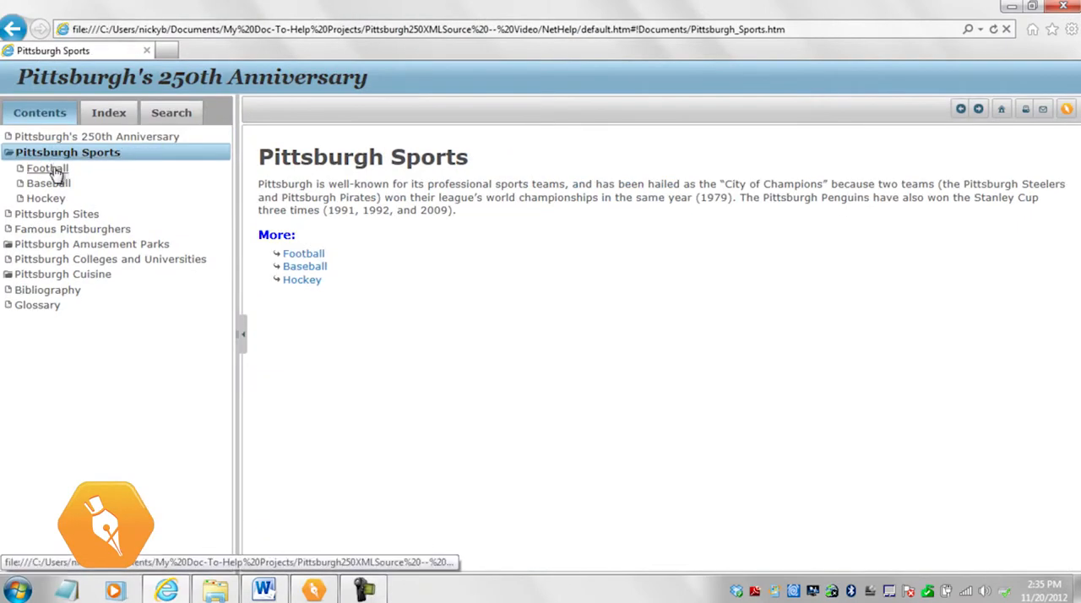
# Open the Football topic under Pittsburgh Sports in the NetHelp output
pyautogui.click(47, 168)
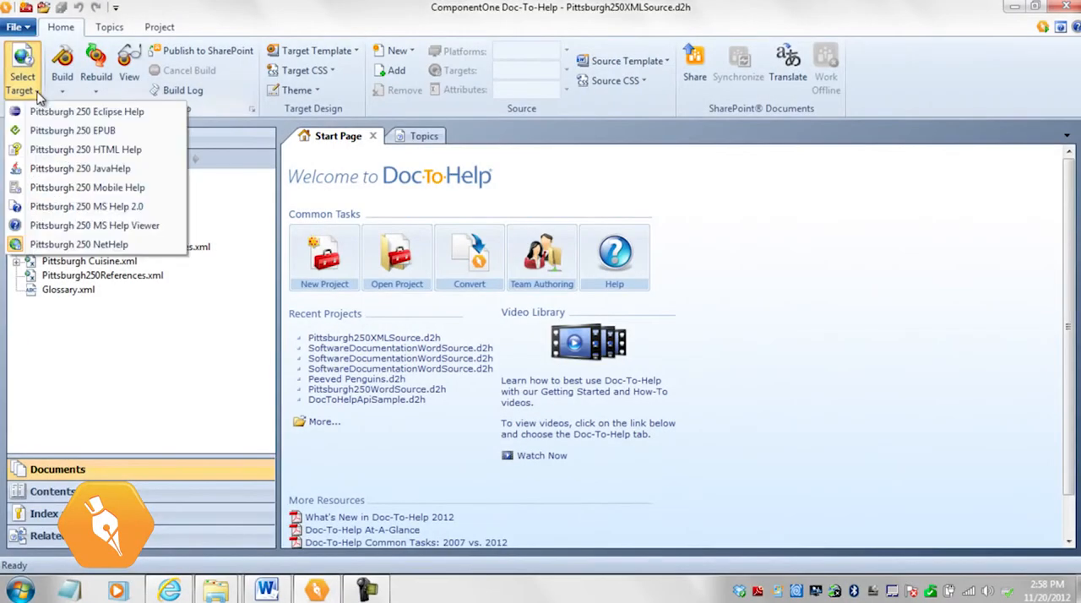
# Target Pittsburgh 250 EPUB, add an EPUB stylesheet based on HTML.css, and open its styles
pyautogui.click(72, 130)
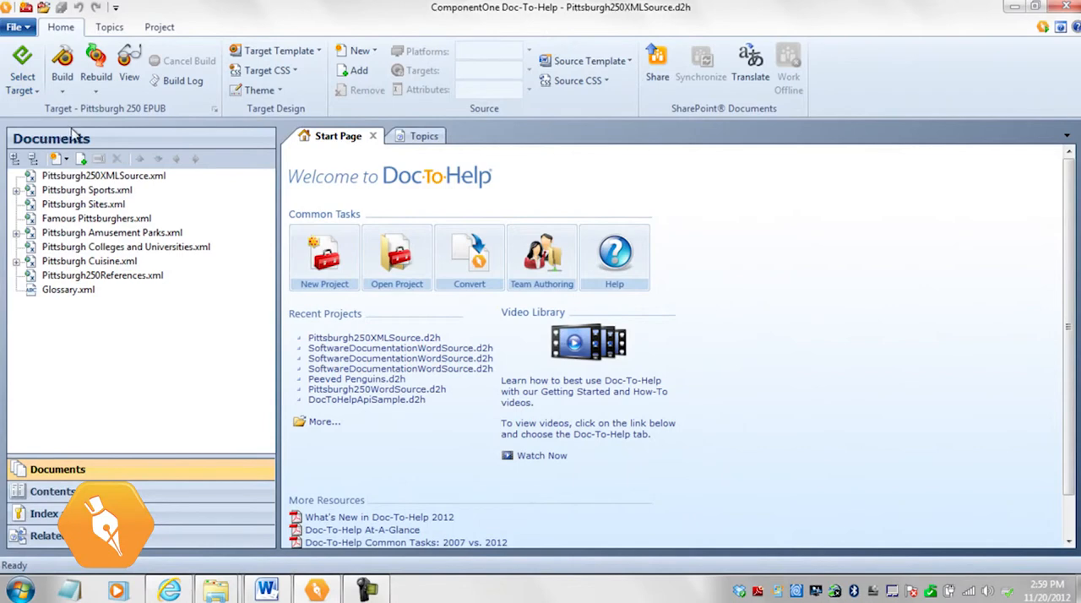
pyautogui.click(266, 70)
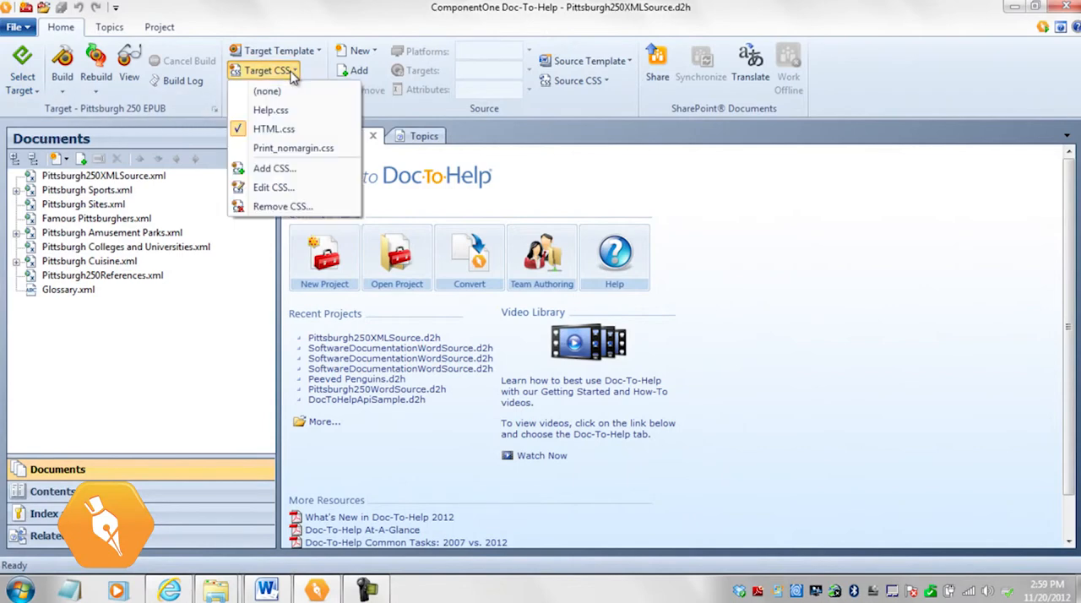
pyautogui.click(273, 168)
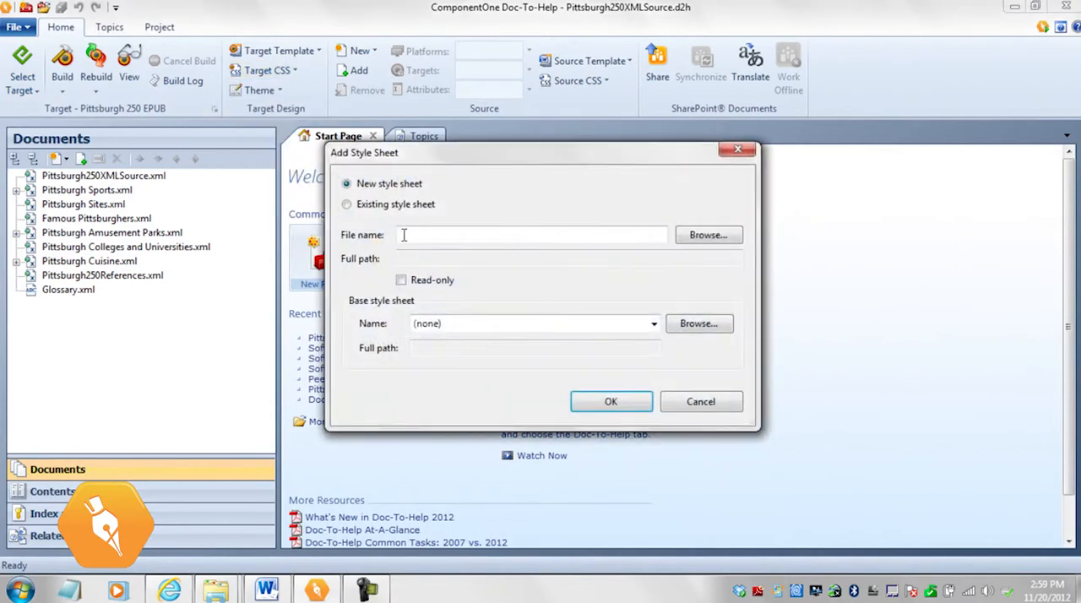
pyautogui.click(708, 235)
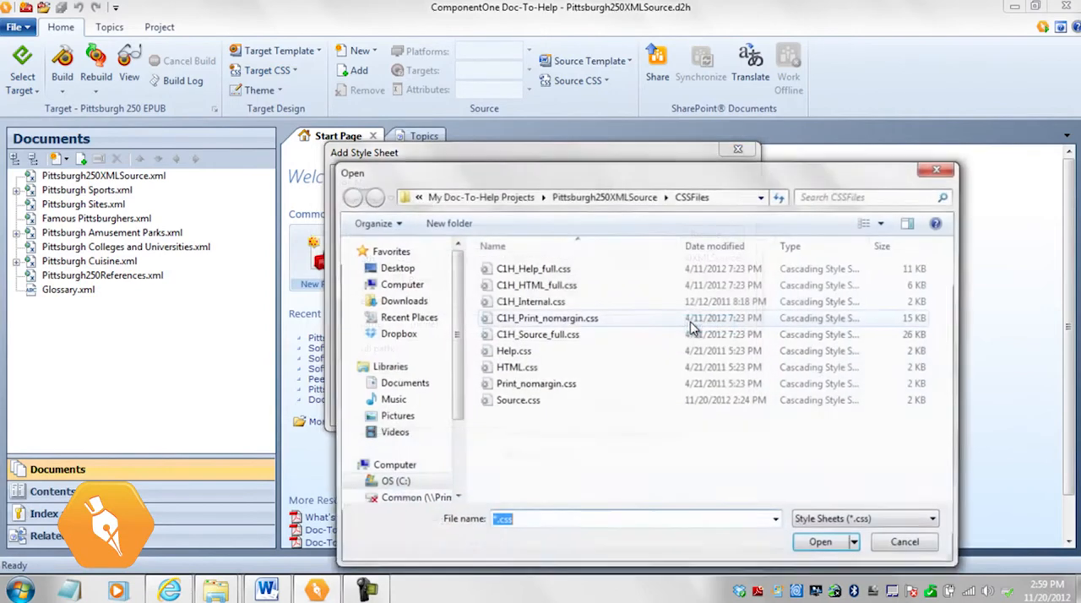
pyautogui.click(515, 366)
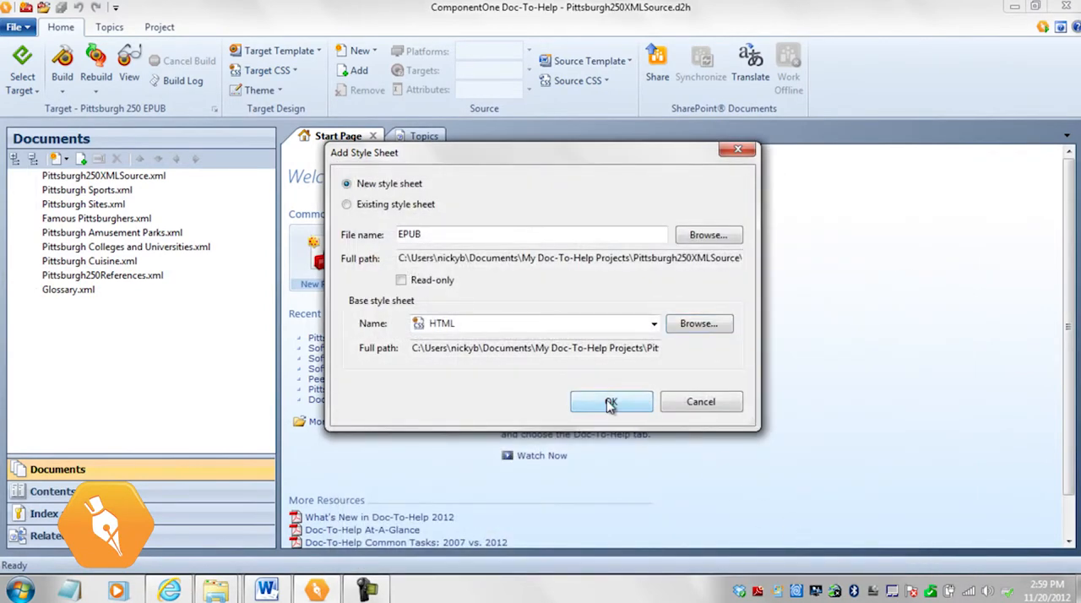
pyautogui.click(611, 401)
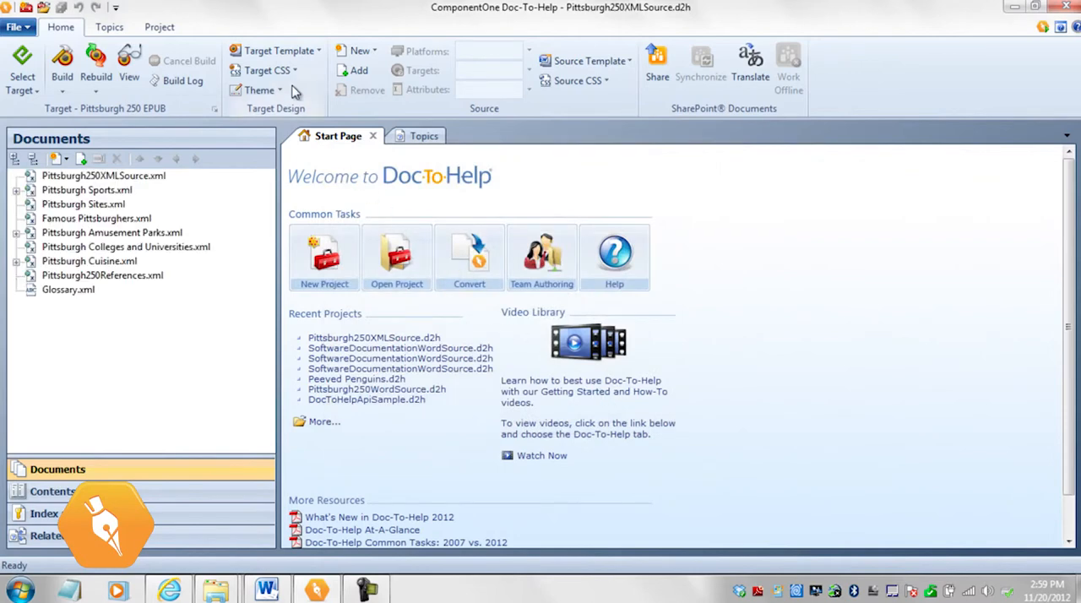
pyautogui.click(268, 70)
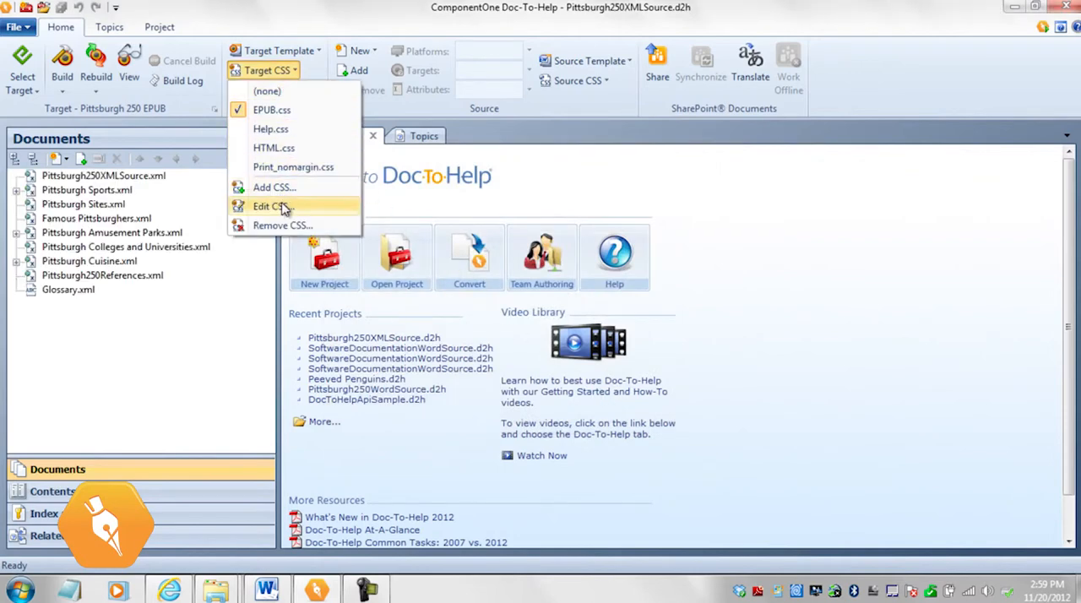
pyautogui.click(268, 206)
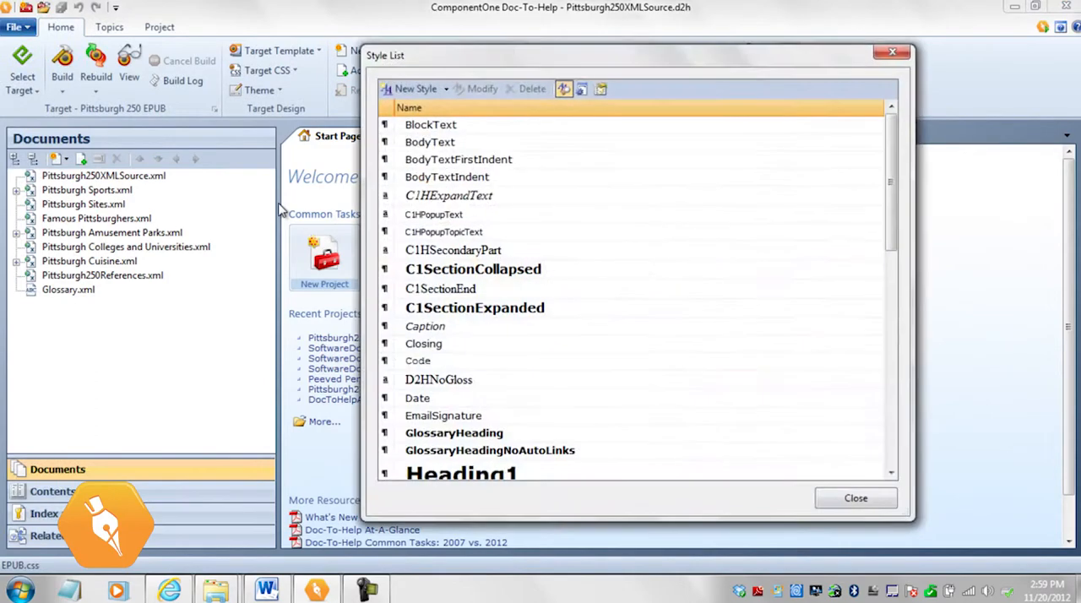